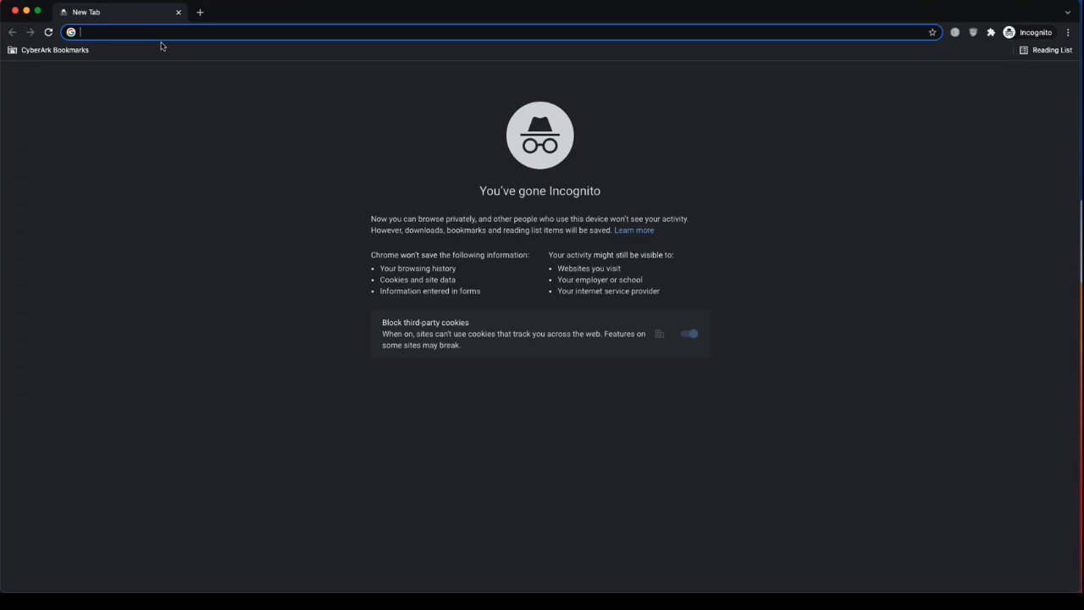
Load the Okta user home URL in a private window and enter username 'seth@' and password
{"action": "type", "text": "https://dev-36147139.okta.com/app/UserHome?fromAdmin=true"}
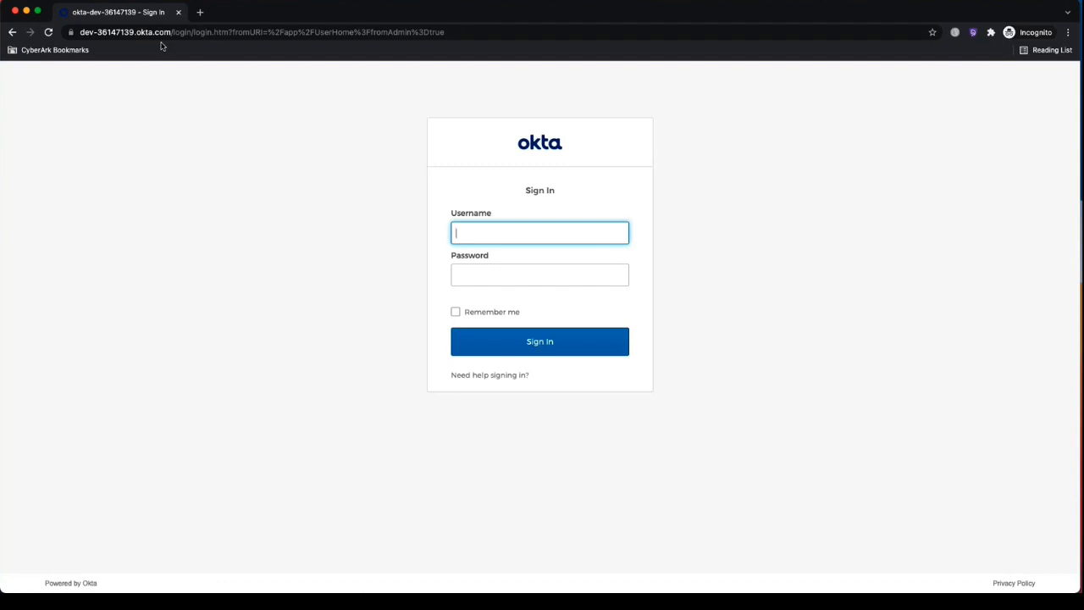
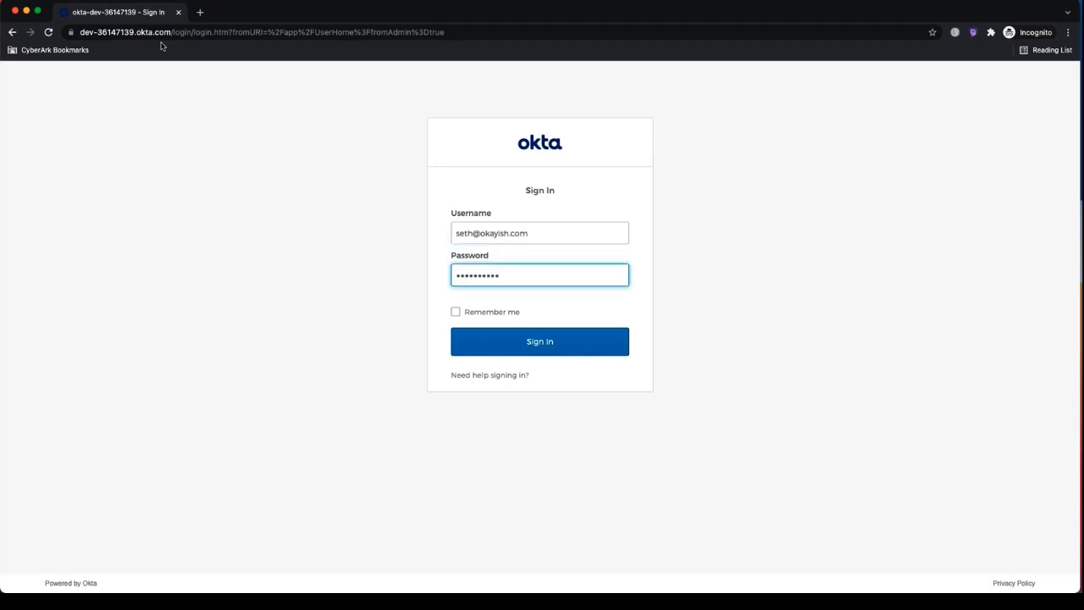
Sign in to Okta and reach the dashboard showing CyberArk SFDC, CyberArk Portal and AWS
{"action": "left_click", "coordinate": [539, 341]}
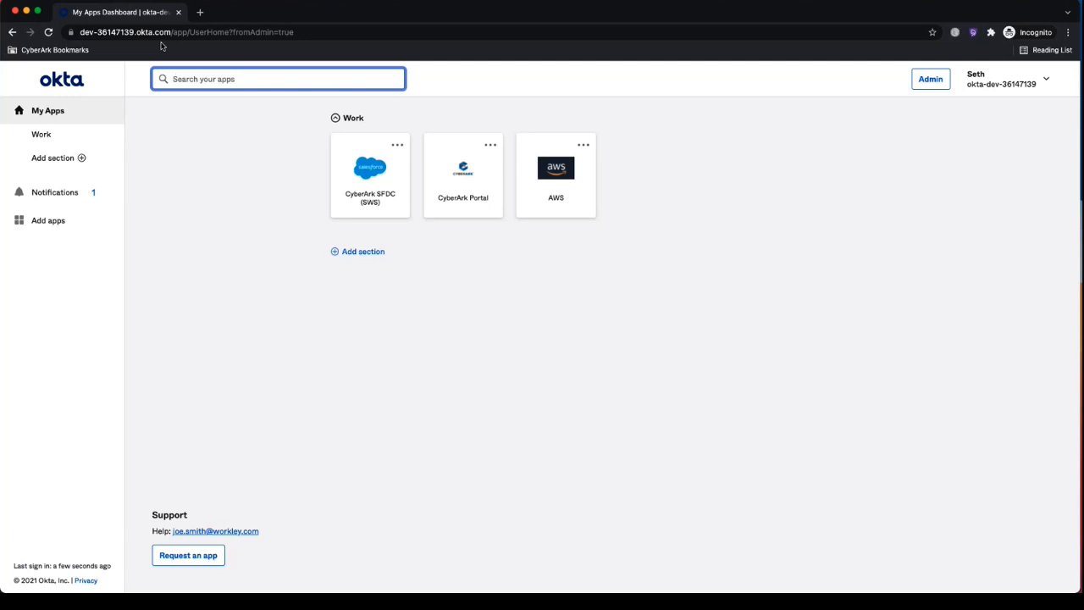
{"action": "left_click", "coordinate": [461, 383]}
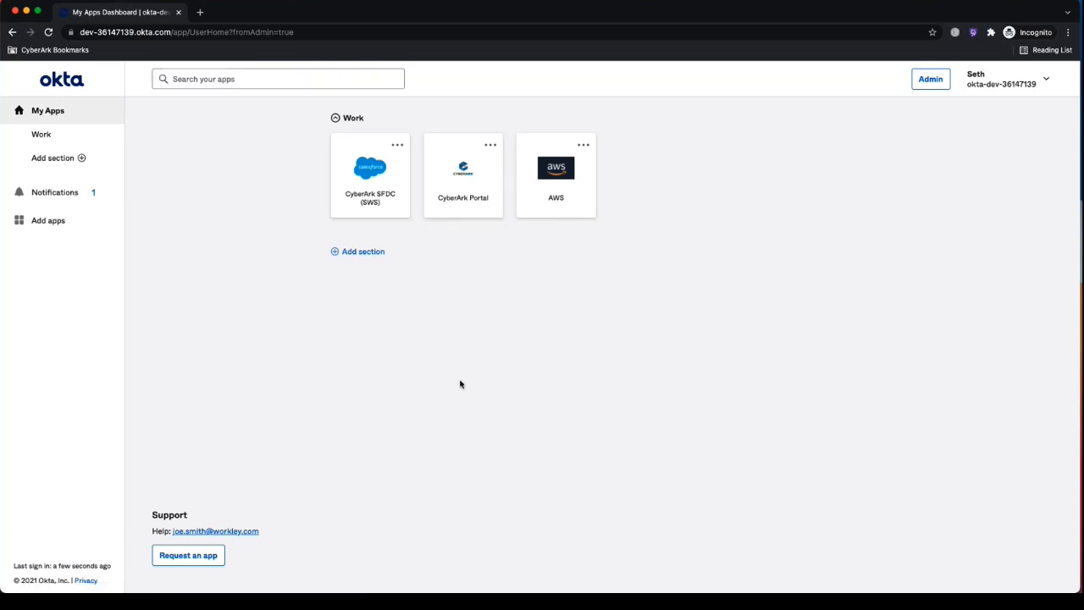
{"action": "mouse_move", "coordinate": [546, 283]}
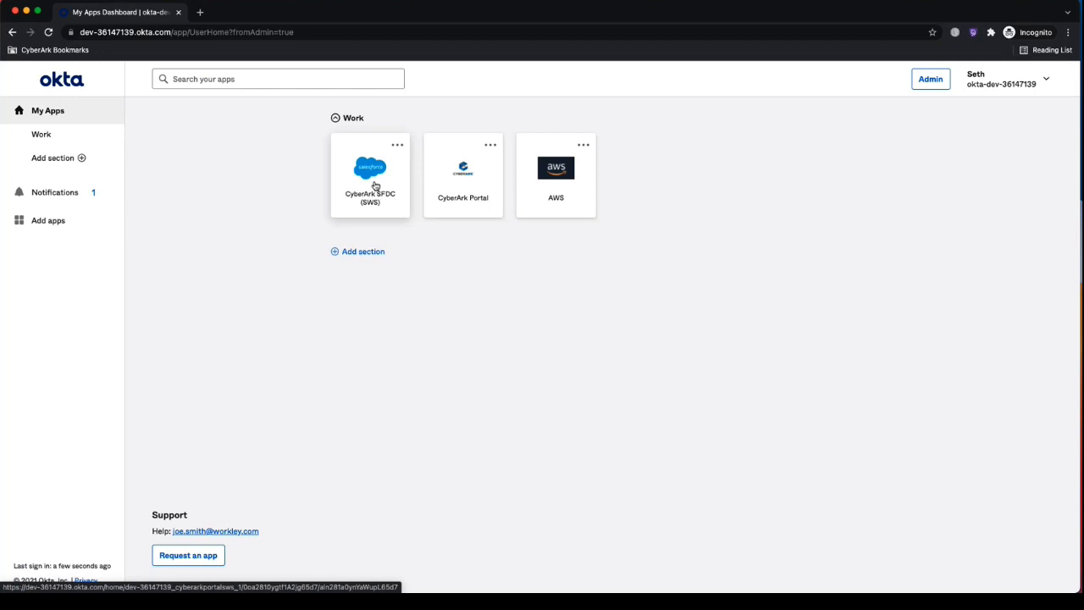
Launch CyberArk SFDC (SWS) and accept the recorded-session notice to reach Salesforce Chatter
{"action": "left_click", "coordinate": [370, 167]}
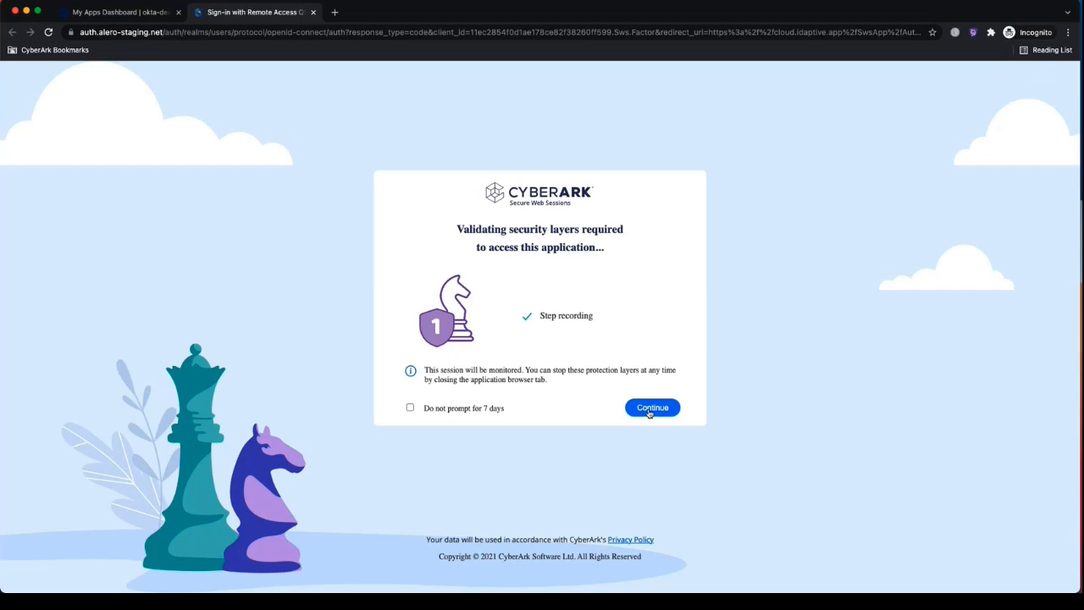
{"action": "left_click", "coordinate": [652, 407]}
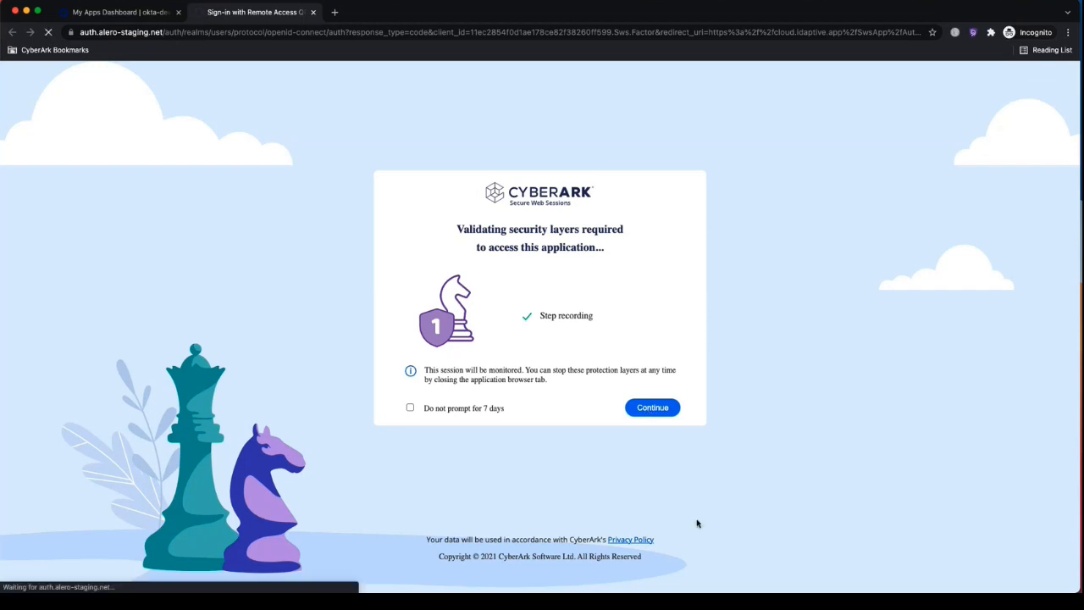
{"action": "left_click", "coordinate": [652, 407]}
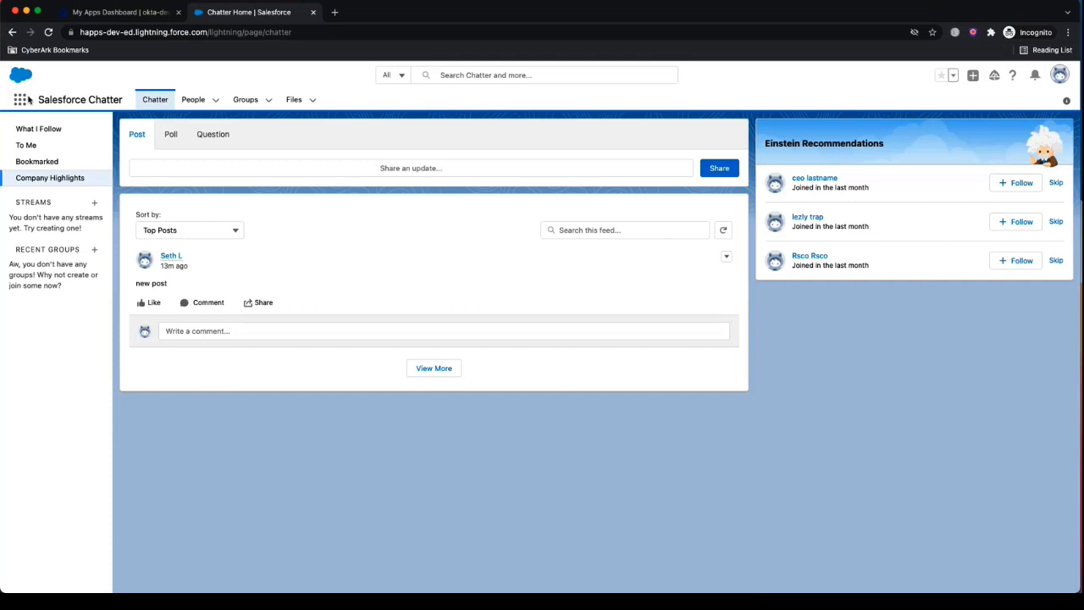
Open the Salesforce app in a second tab, then relaunch CyberArk SFDC from the Okta dashboard
{"action": "right_click", "coordinate": [48, 172]}
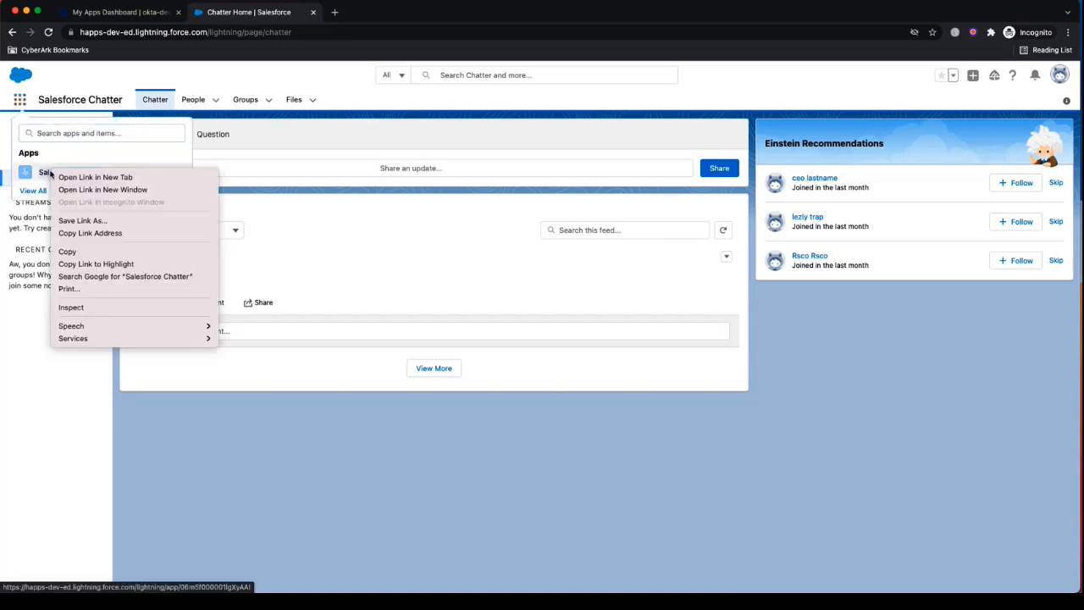
{"action": "left_click", "coordinate": [95, 177]}
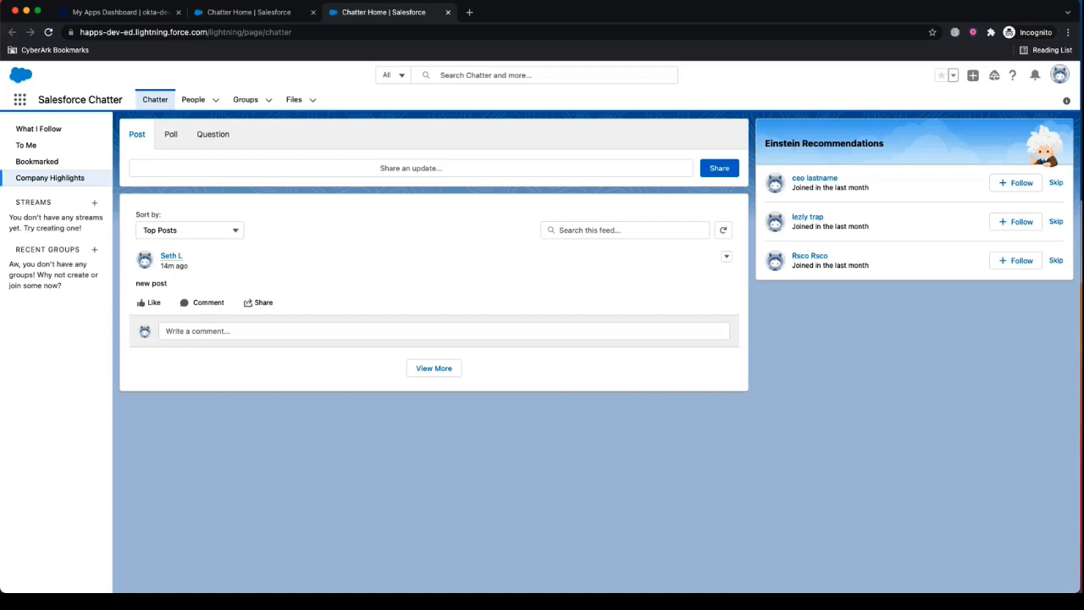
{"action": "left_click", "coordinate": [114, 17]}
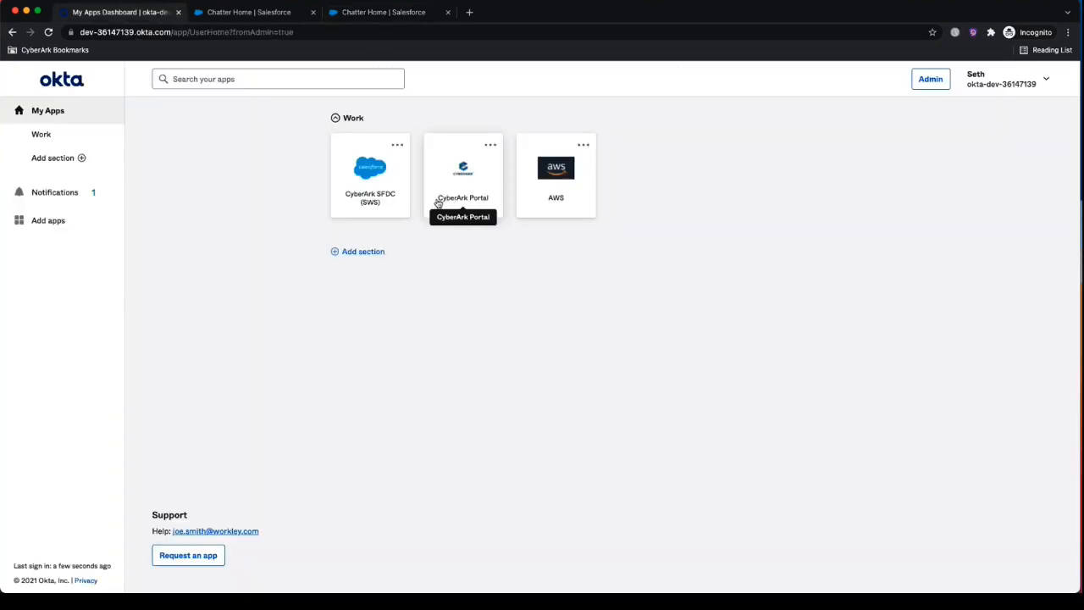
{"action": "left_click", "coordinate": [370, 167]}
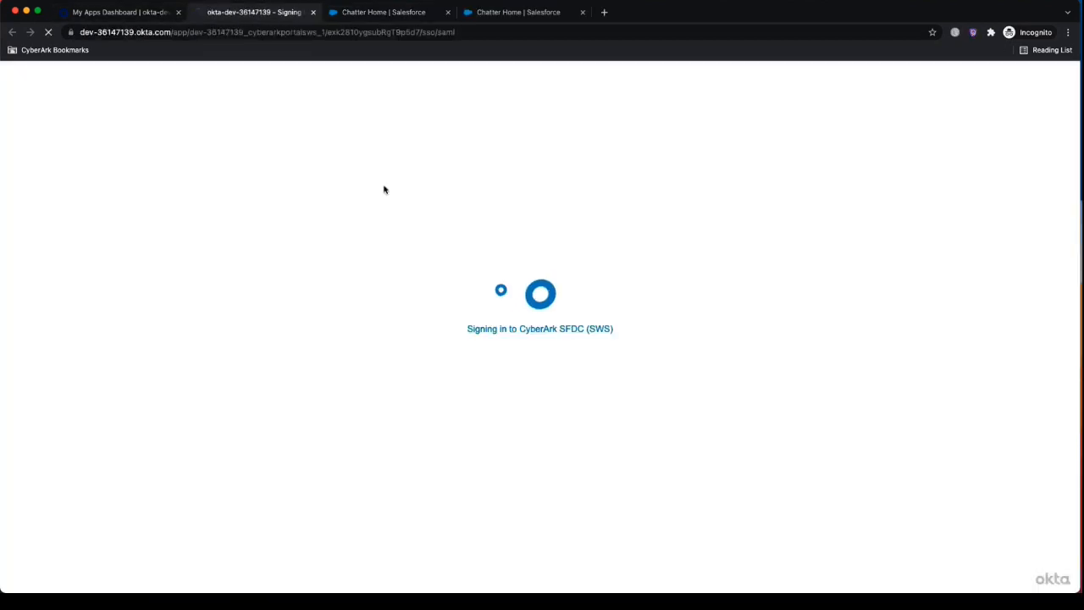